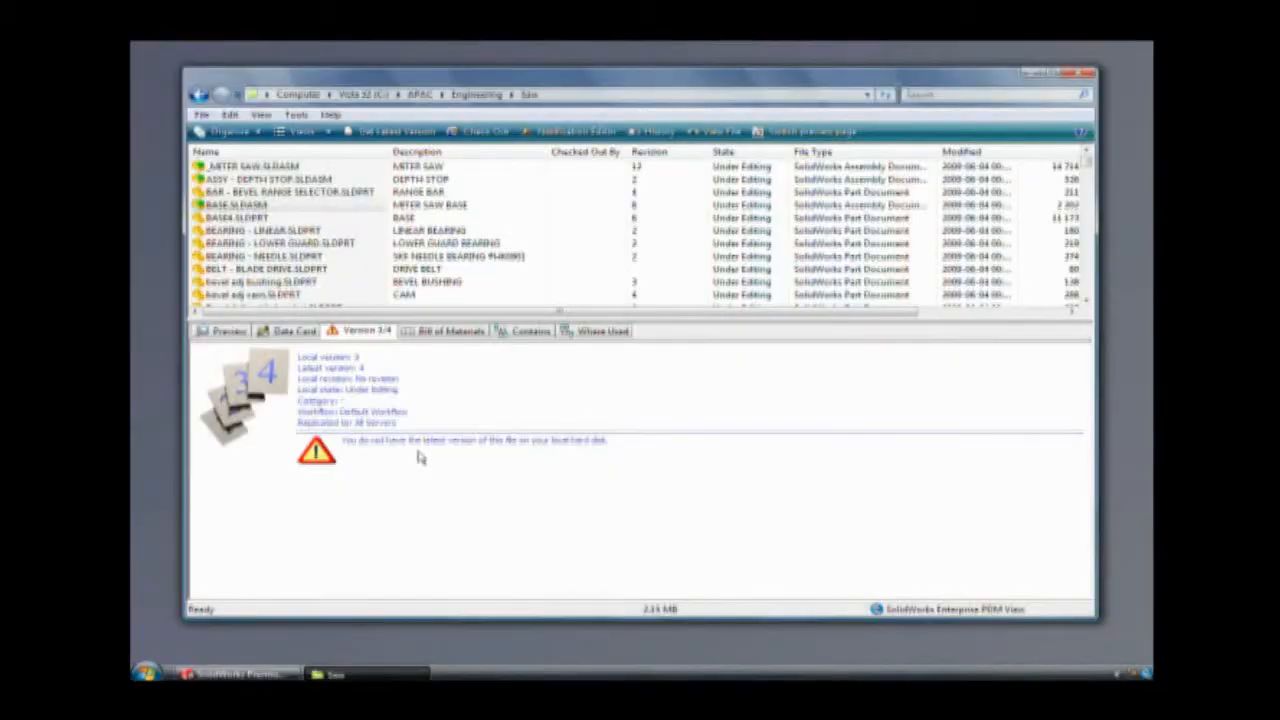
- Show the Contains list for BASE.SLDASM with each component's configuration, quantity and version
click(530, 332)
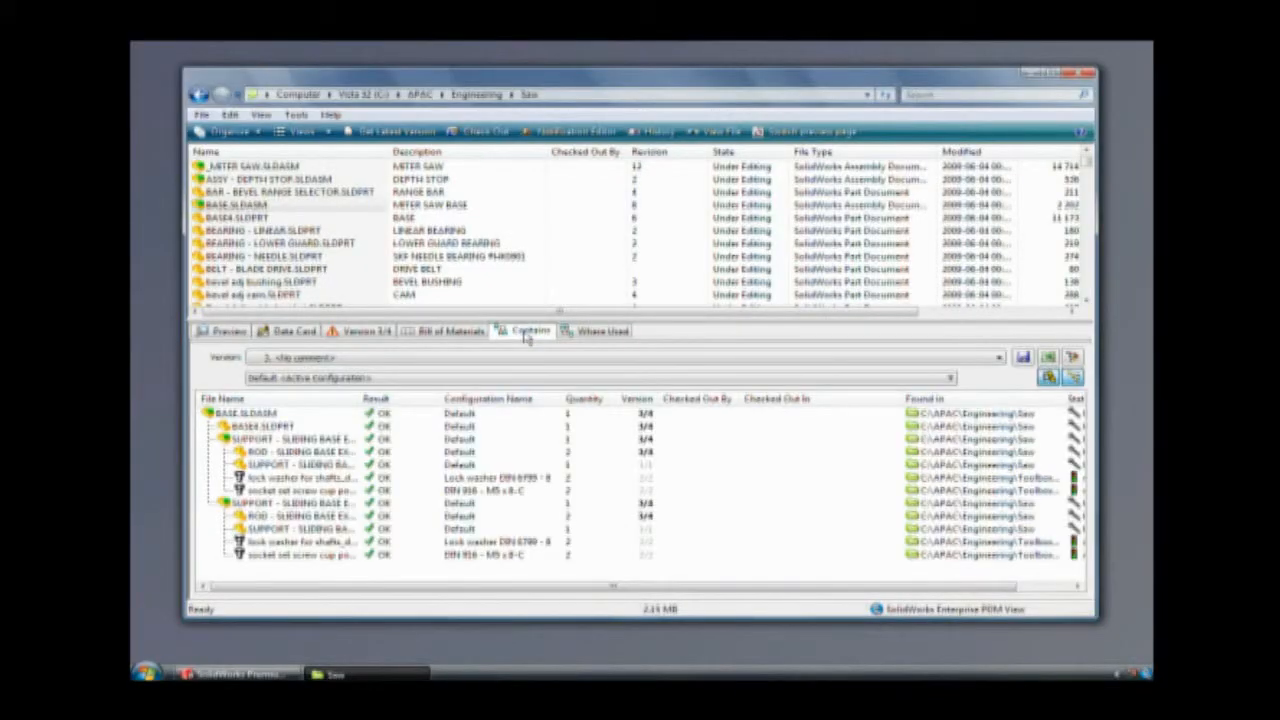